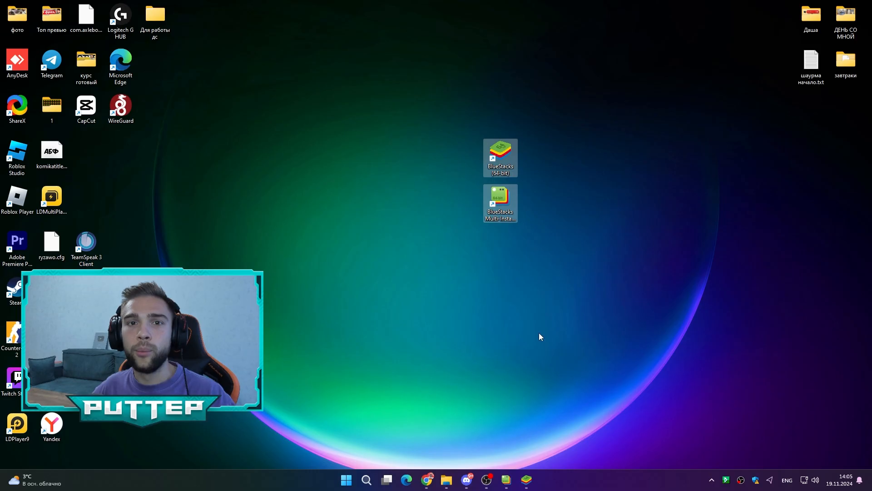
Bring up Chrome with a new blank tab beside the BlueStacks download page.
{"action": "left_click", "coordinate": [427, 479]}
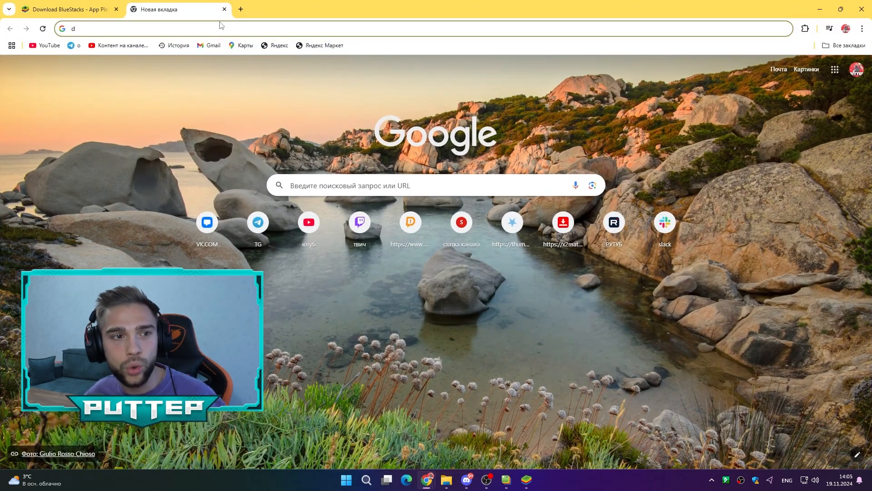
{"action": "type", "text": "o"}
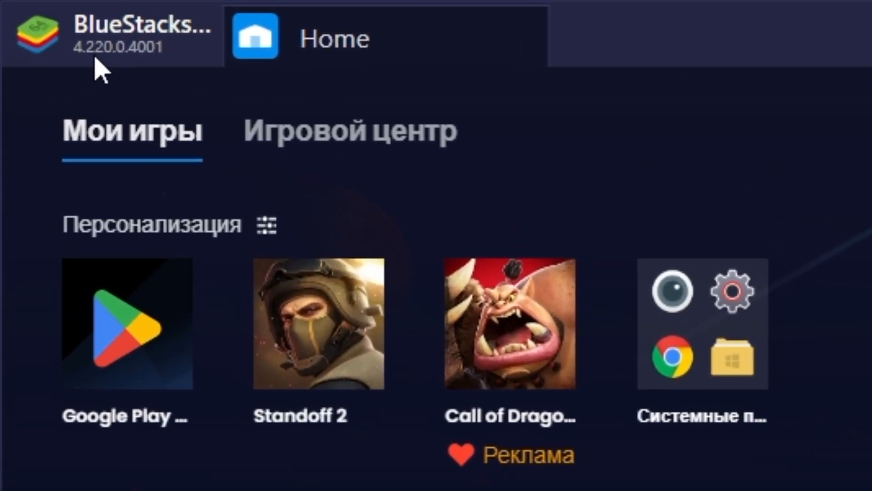
{"action": "mouse_move", "coordinate": [161, 73]}
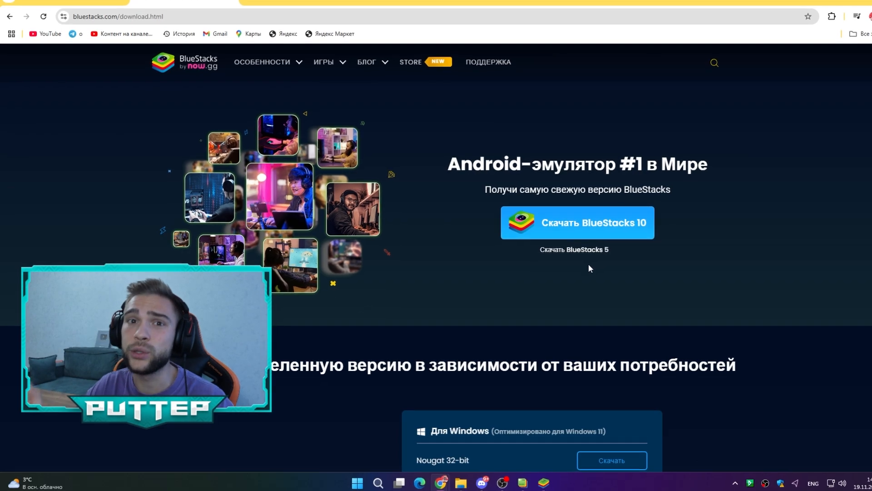
{"action": "mouse_move", "coordinate": [588, 219]}
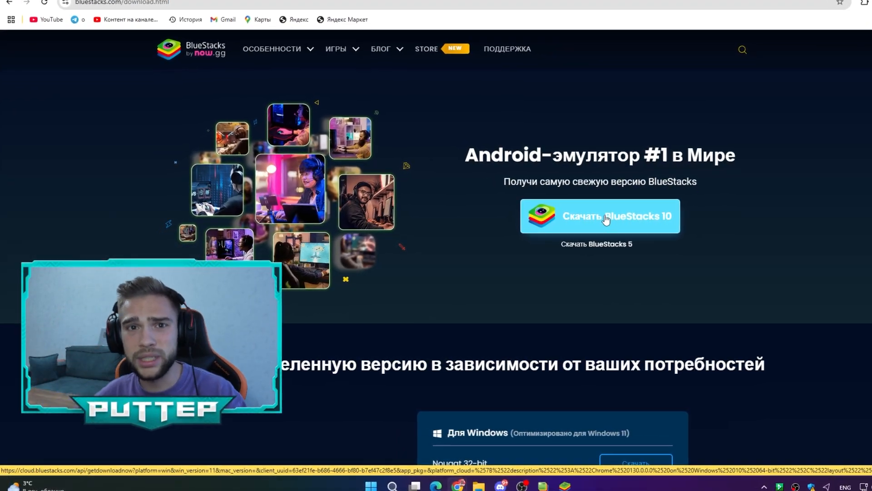
{"action": "scroll", "scroll_direction": "down", "scroll_amount": 3}
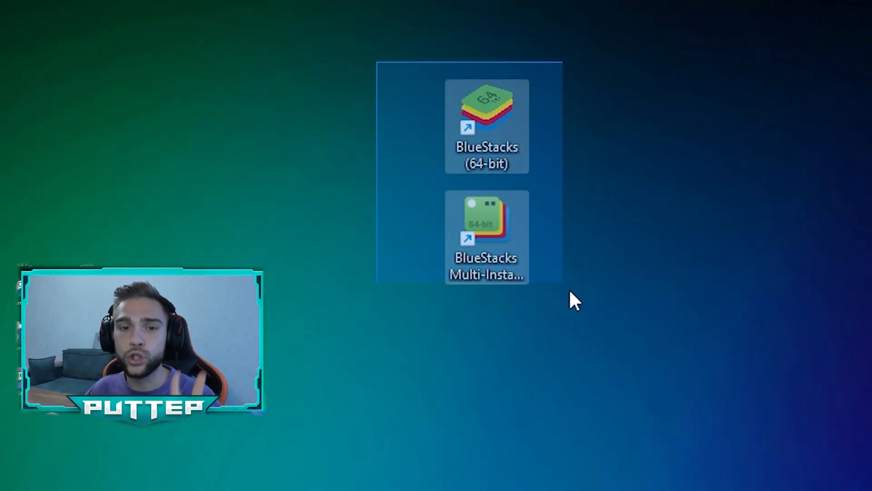
{"action": "mouse_move", "coordinate": [498, 189]}
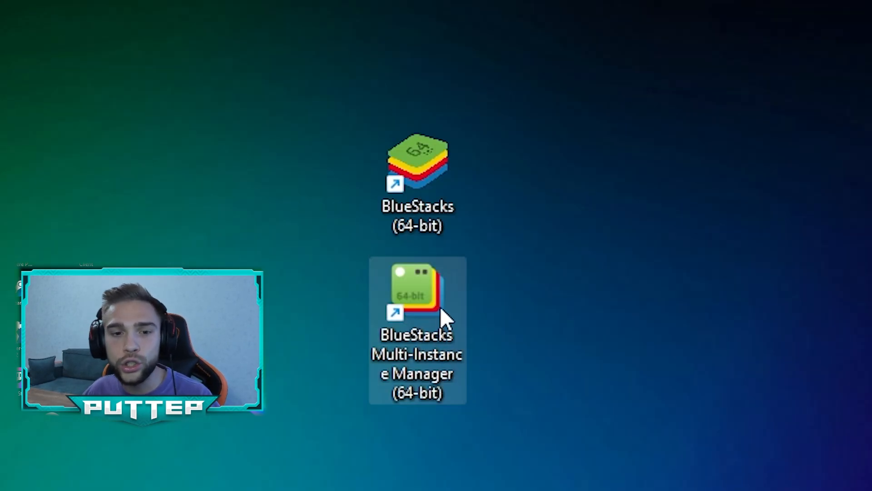
Launch BlueStacks Multi-Instance Manager from its desktop shortcut.
{"action": "double_click", "coordinate": [417, 292]}
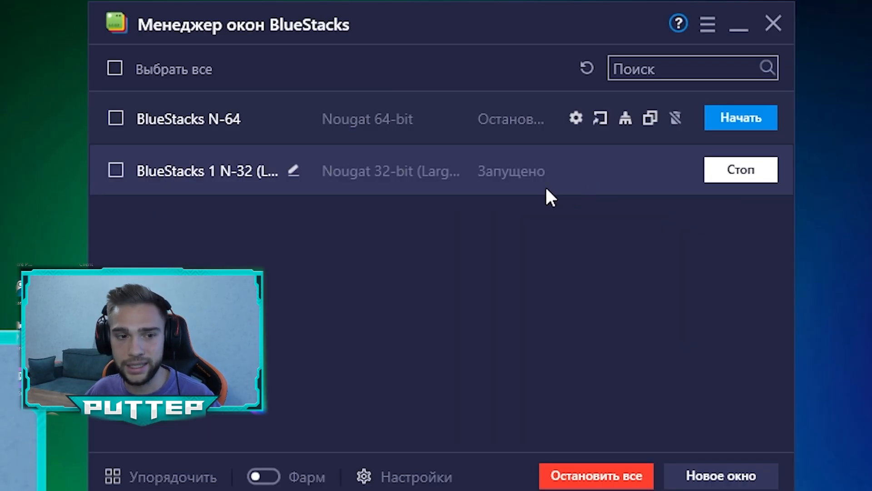
{"action": "mouse_move", "coordinate": [353, 242]}
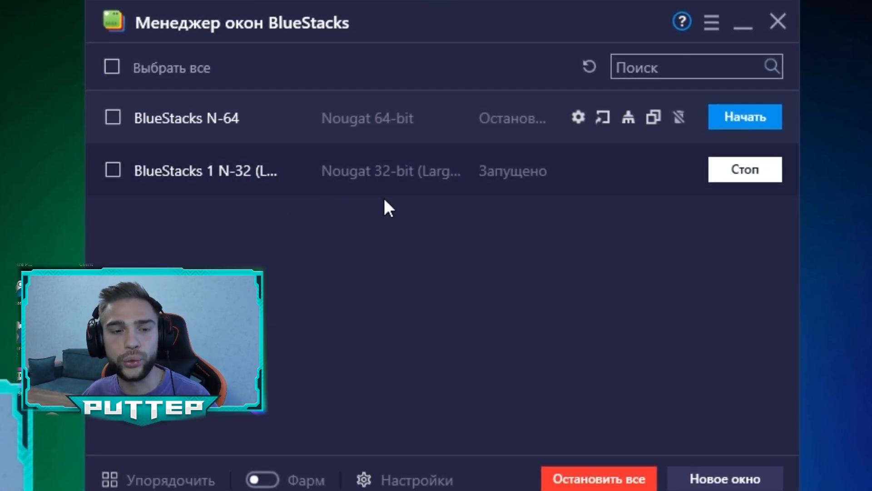
{"action": "mouse_move", "coordinate": [278, 179]}
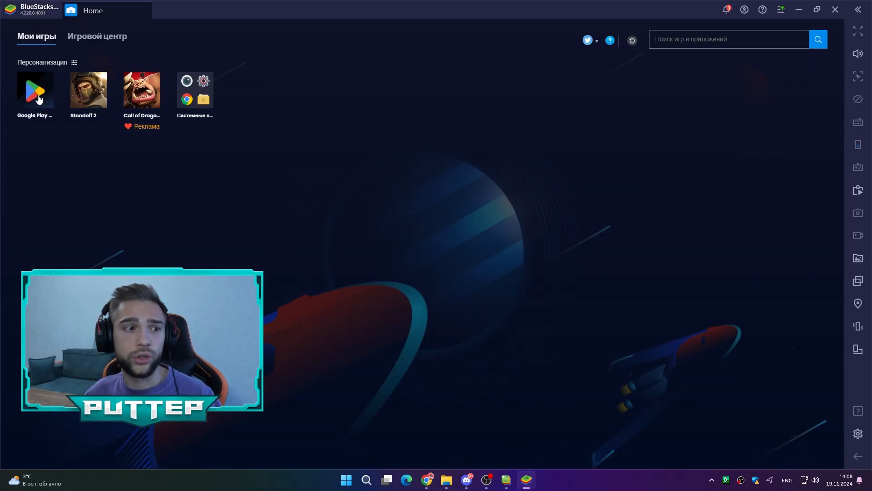
{"action": "mouse_move", "coordinate": [99, 115]}
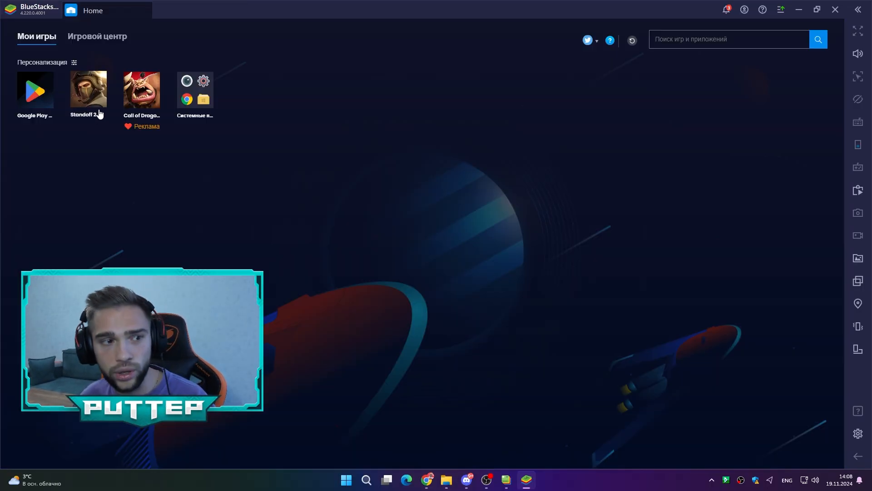
{"action": "mouse_move", "coordinate": [65, 91]}
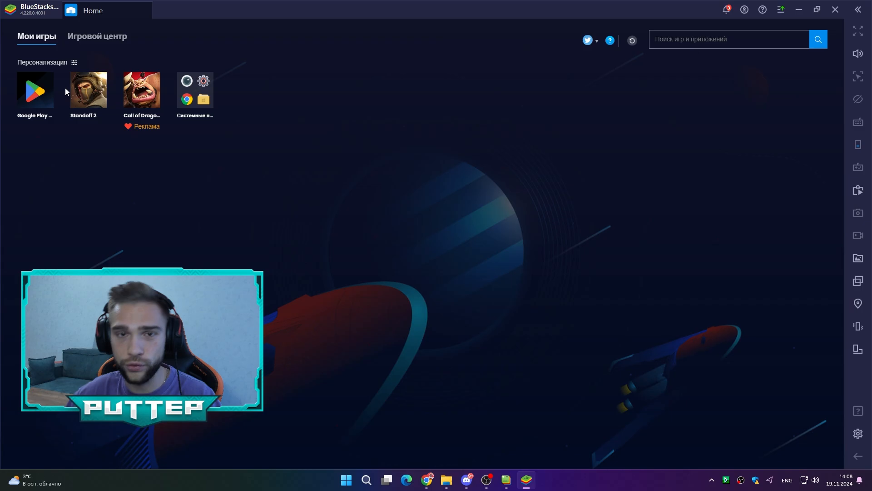
Open BlueStacks Settings from the gear icon on the right sidebar.
{"action": "left_click", "coordinate": [857, 433]}
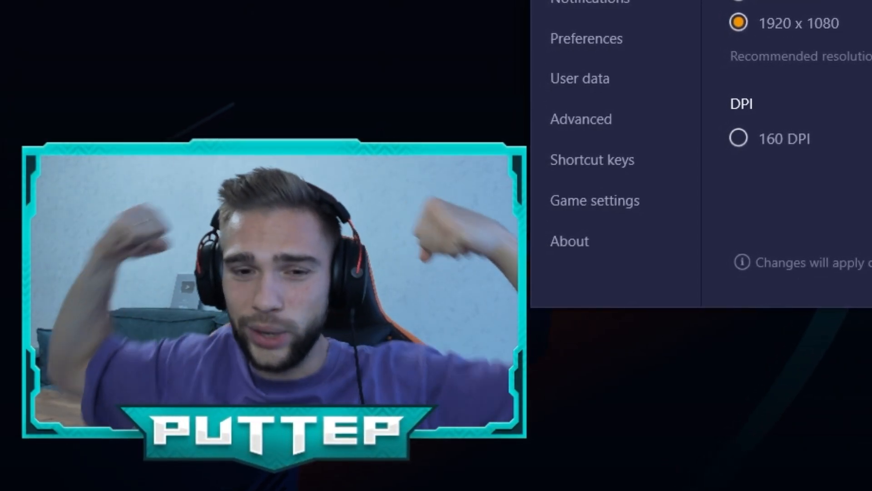
{"action": "left_click", "coordinate": [769, 178]}
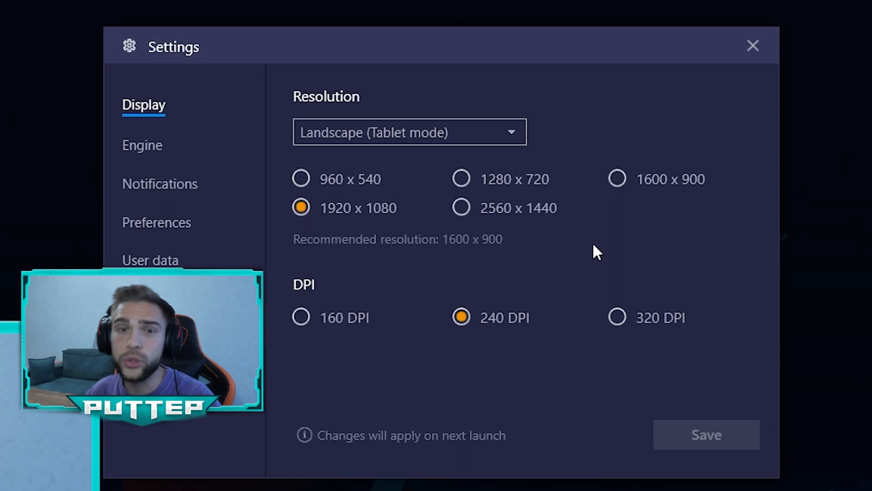
{"action": "mouse_move", "coordinate": [390, 125]}
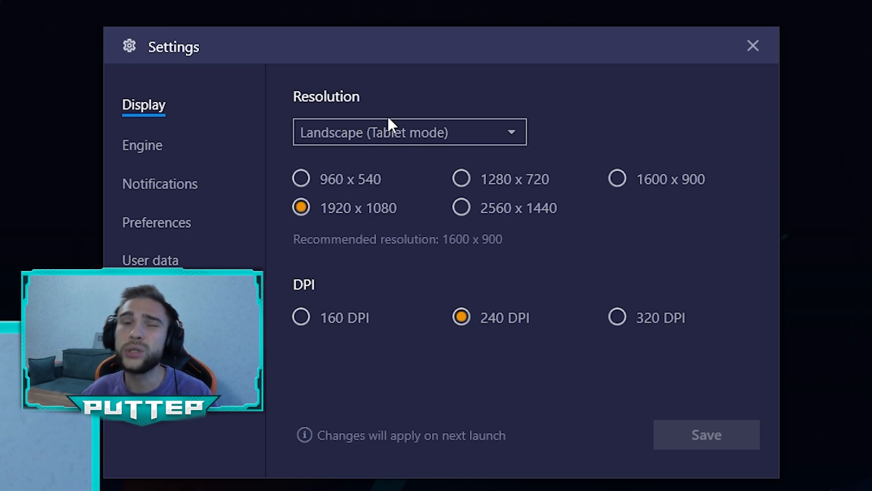
{"action": "mouse_move", "coordinate": [370, 287]}
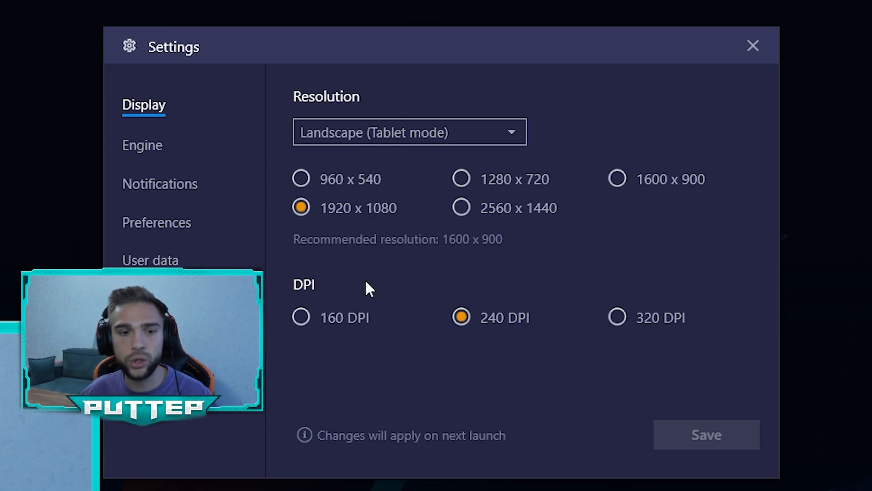
{"action": "mouse_move", "coordinate": [447, 259]}
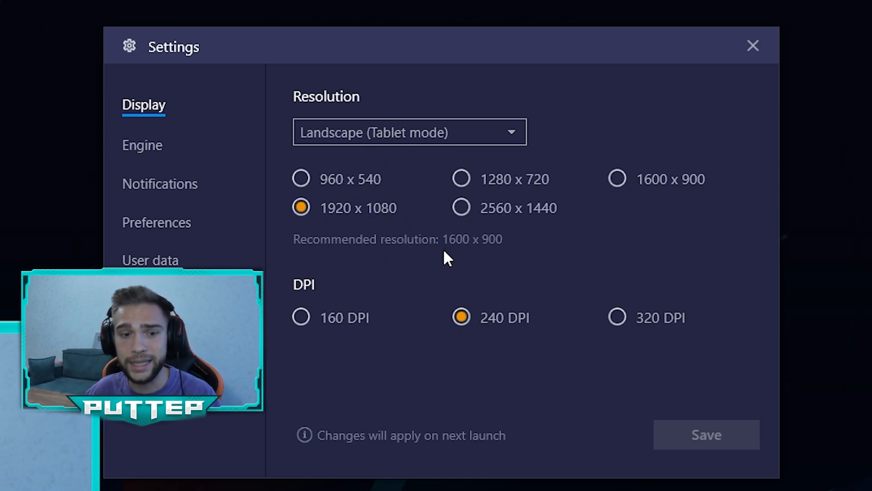
{"action": "mouse_move", "coordinate": [326, 247]}
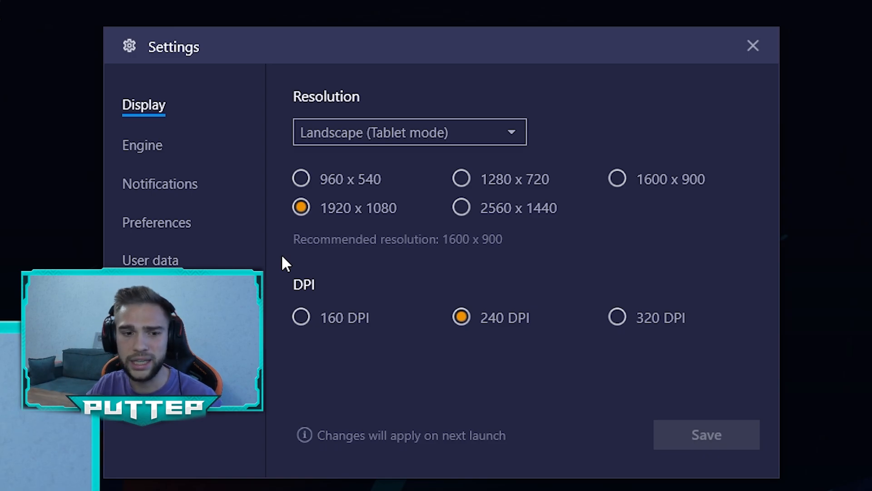
{"action": "mouse_move", "coordinate": [567, 286]}
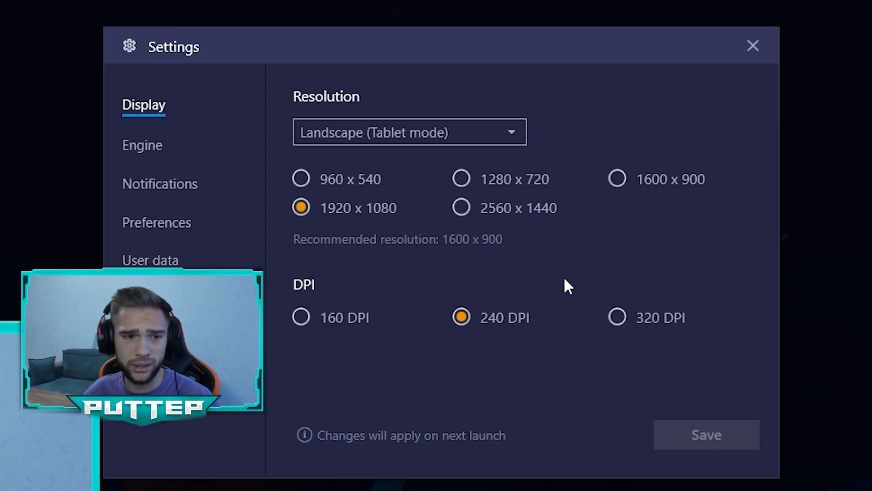
{"action": "mouse_move", "coordinate": [146, 192]}
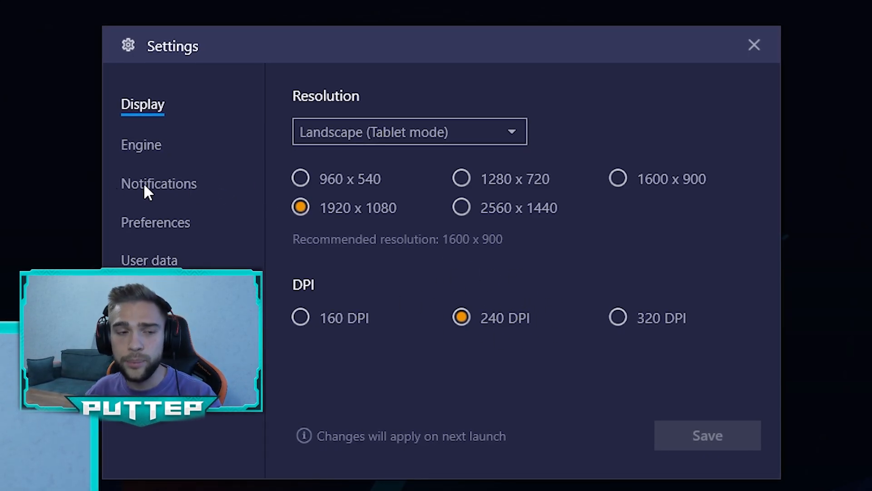
{"action": "left_click", "coordinate": [141, 145]}
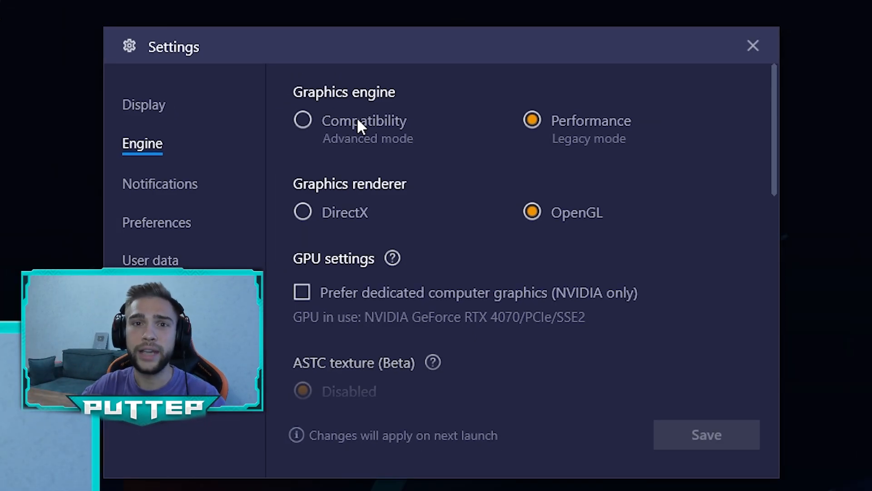
{"action": "mouse_move", "coordinate": [443, 138]}
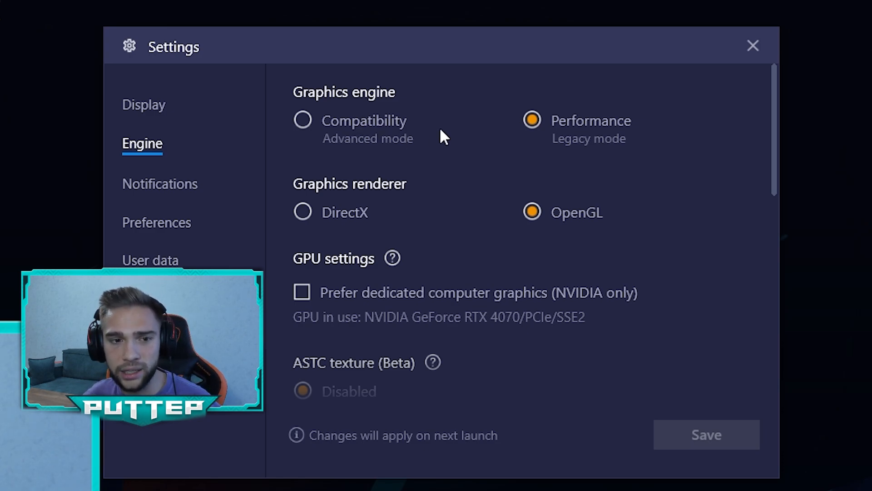
{"action": "mouse_move", "coordinate": [603, 153]}
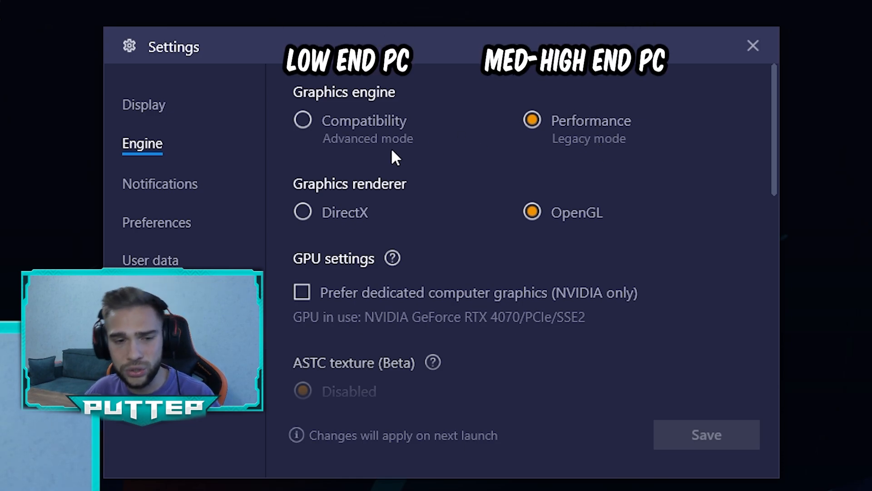
{"action": "mouse_move", "coordinate": [440, 130]}
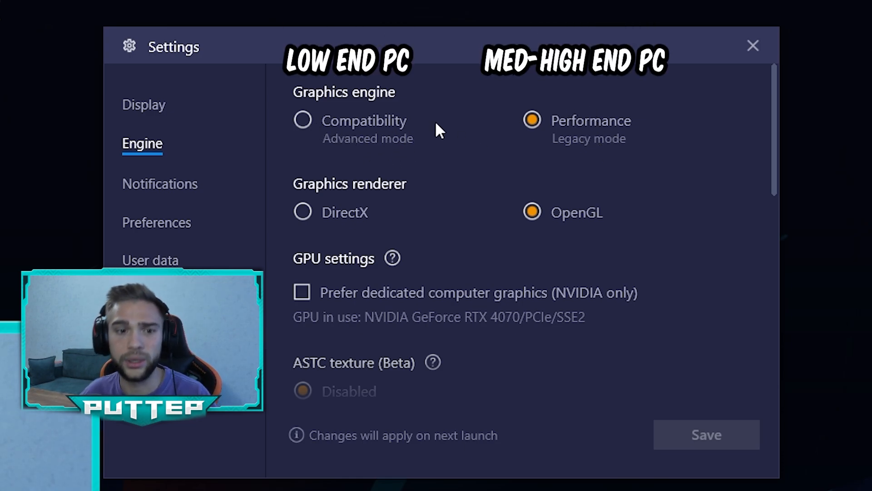
{"action": "mouse_move", "coordinate": [496, 162]}
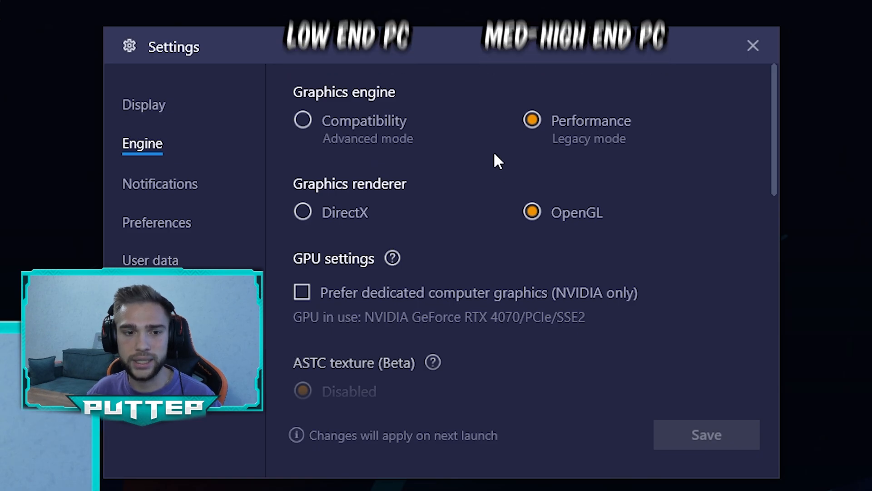
{"action": "mouse_move", "coordinate": [451, 172]}
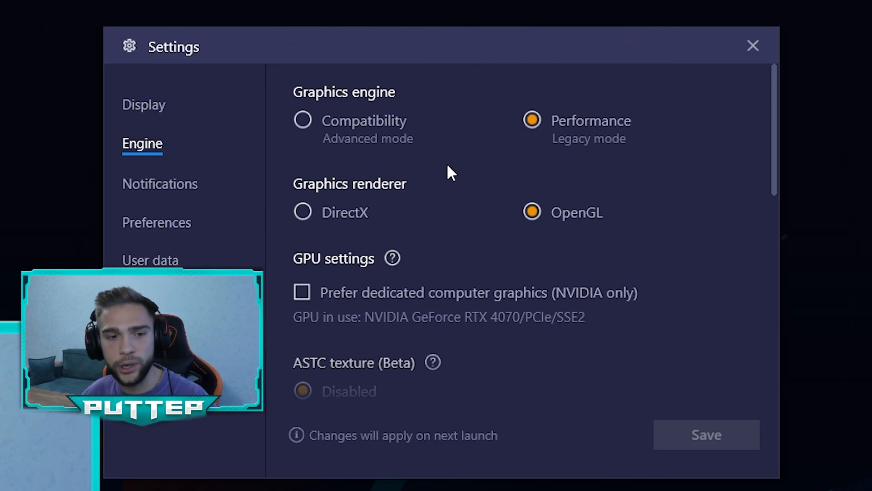
{"action": "mouse_move", "coordinate": [455, 177]}
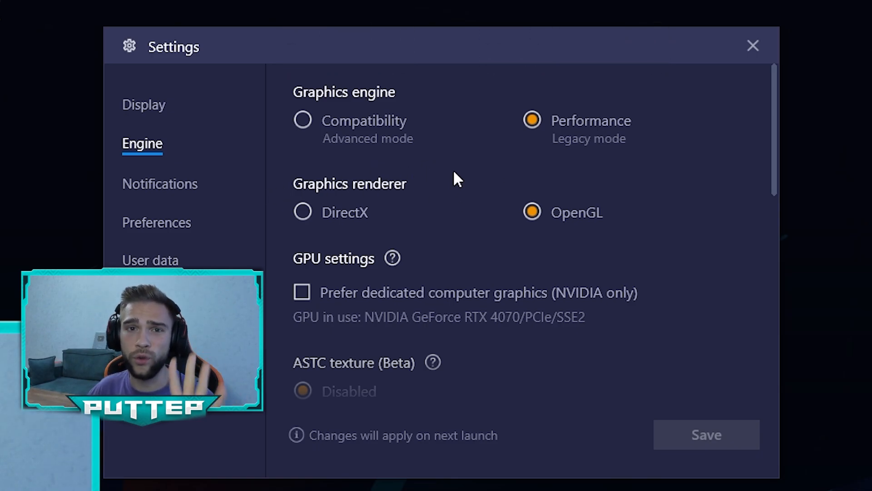
{"action": "mouse_move", "coordinate": [390, 219]}
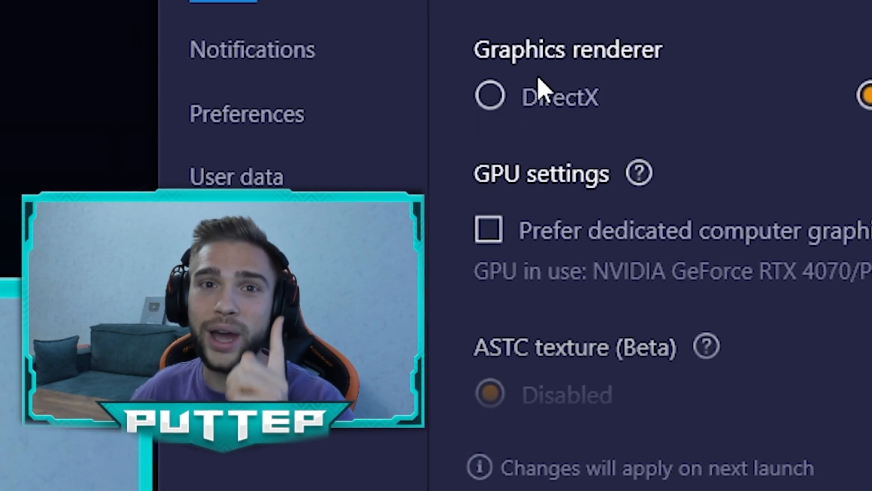
{"action": "mouse_move", "coordinate": [595, 150]}
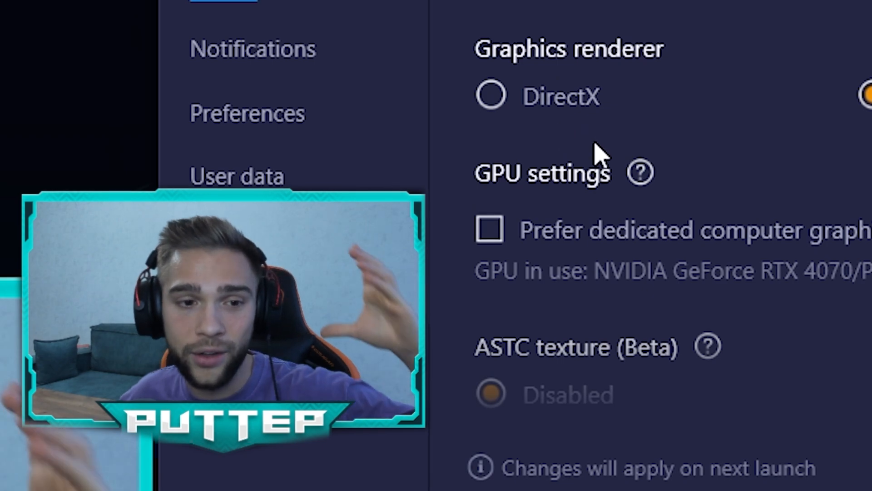
{"action": "mouse_move", "coordinate": [676, 198]}
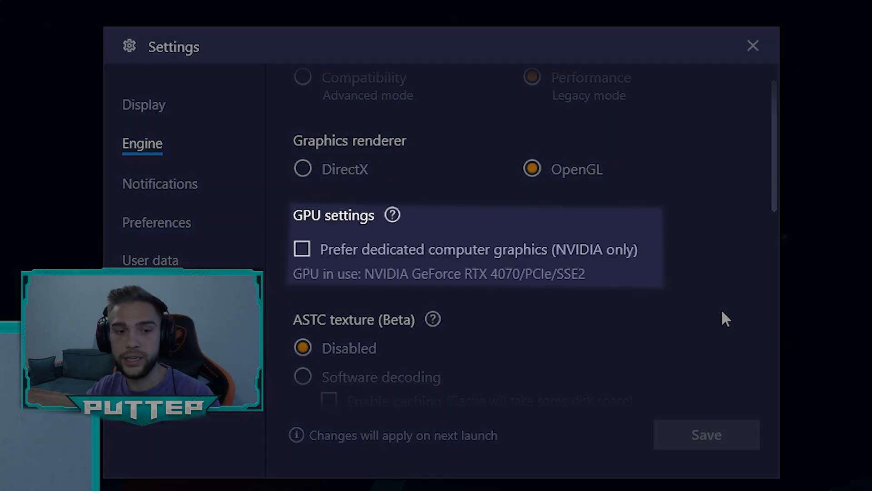
In Engine settings, enable high frame rates and the in-game FPS counter.
{"action": "scroll", "scroll_direction": "down", "scroll_amount": 3}
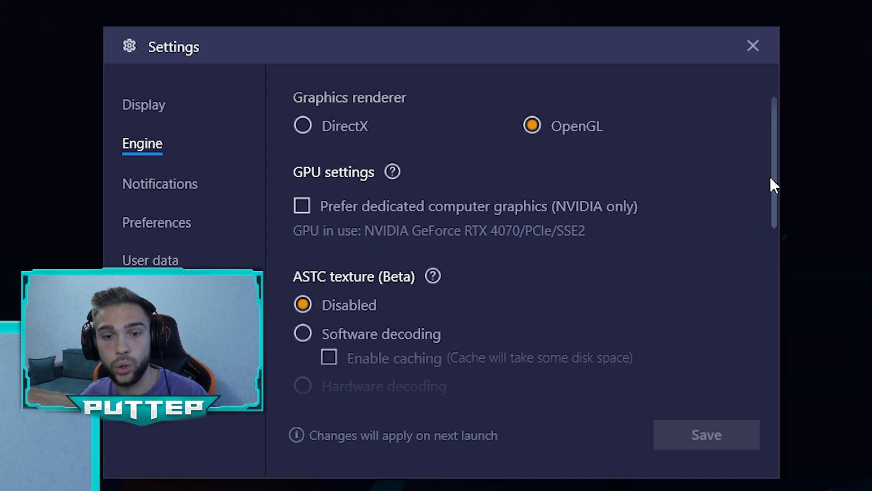
{"action": "scroll", "scroll_direction": "up", "scroll_amount": 3}
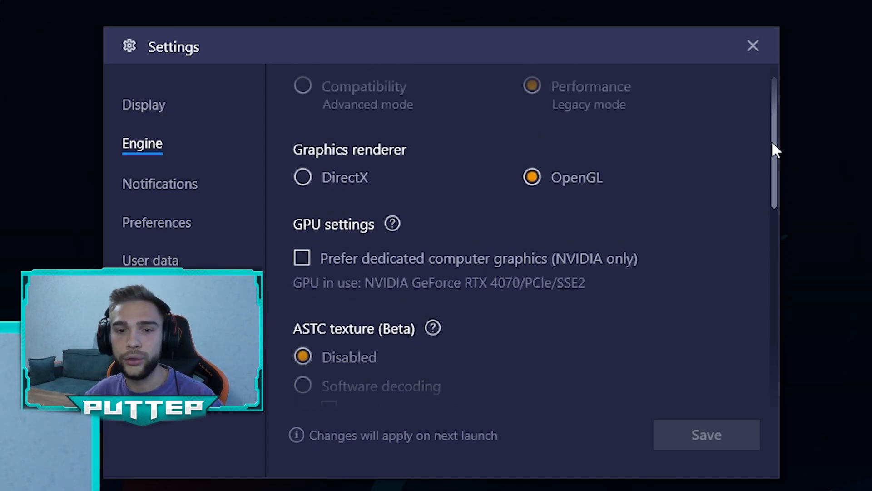
{"action": "scroll", "scroll_direction": "up", "scroll_amount": 3}
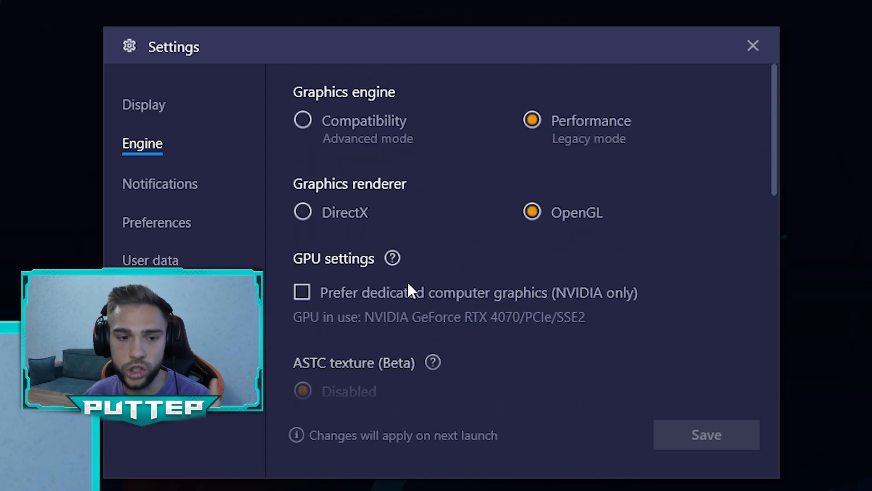
{"action": "scroll", "scroll_direction": "down", "scroll_amount": 3}
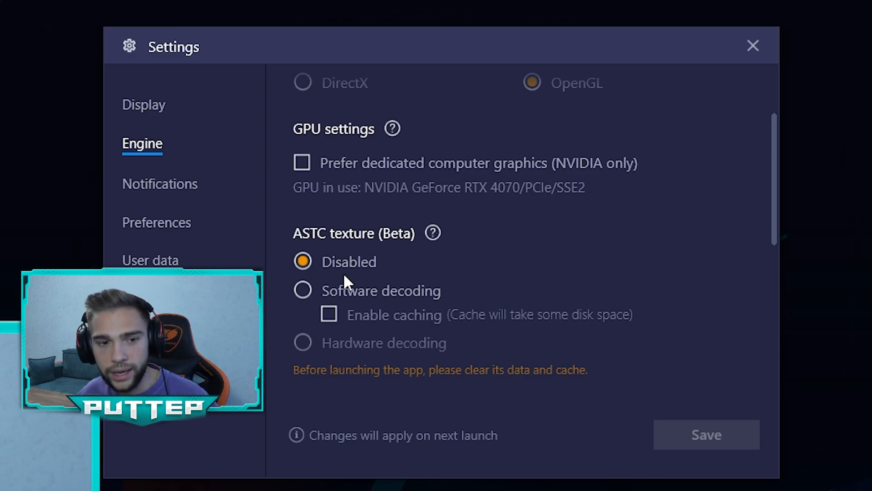
{"action": "scroll", "scroll_direction": "down", "scroll_amount": 3}
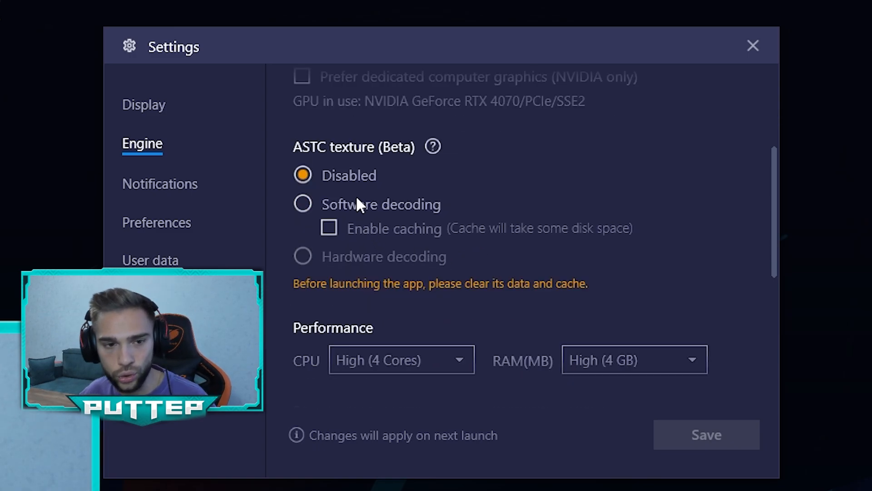
{"action": "scroll", "scroll_direction": "down", "scroll_amount": 3}
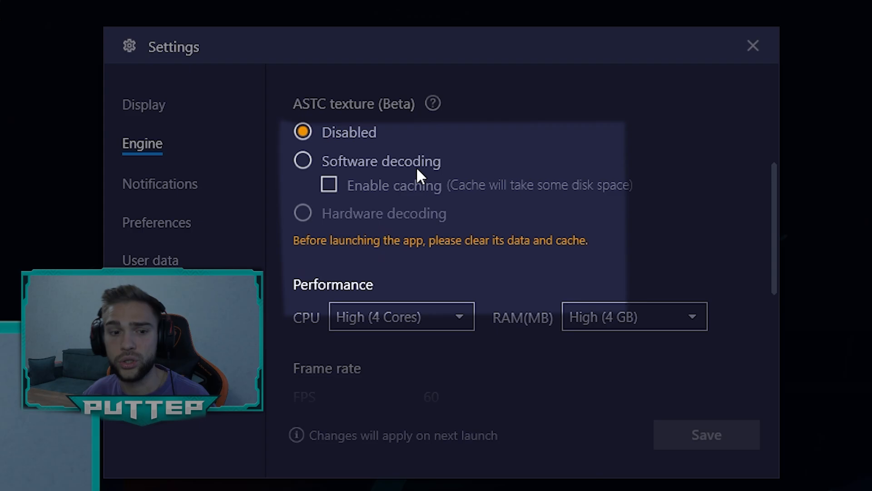
{"action": "scroll", "scroll_direction": "down", "scroll_amount": 3}
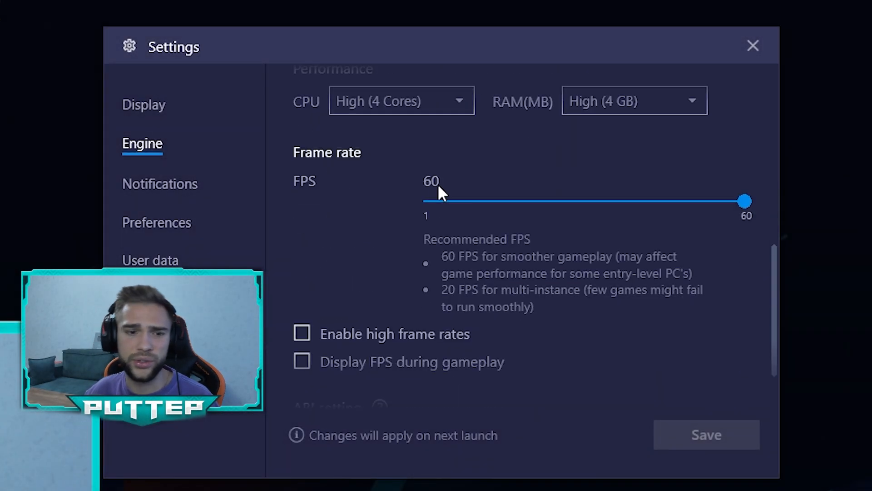
{"action": "scroll", "scroll_direction": "down", "scroll_amount": 3}
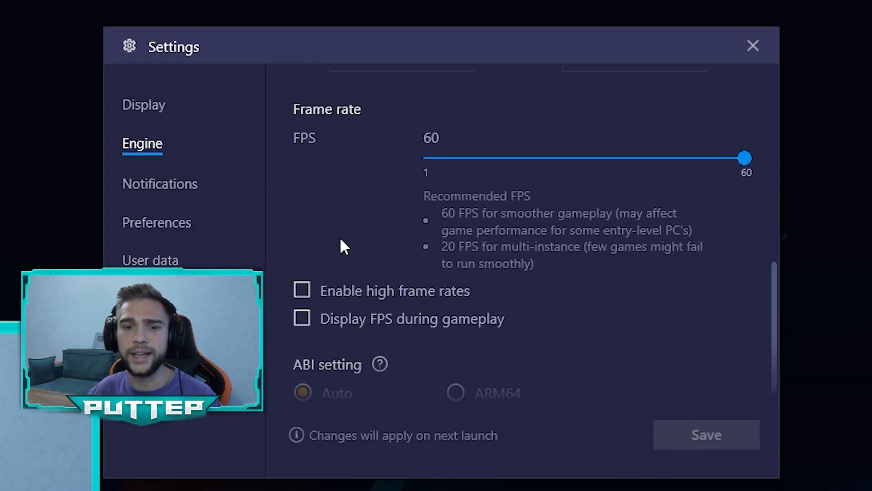
{"action": "scroll", "scroll_direction": "up", "scroll_amount": 3}
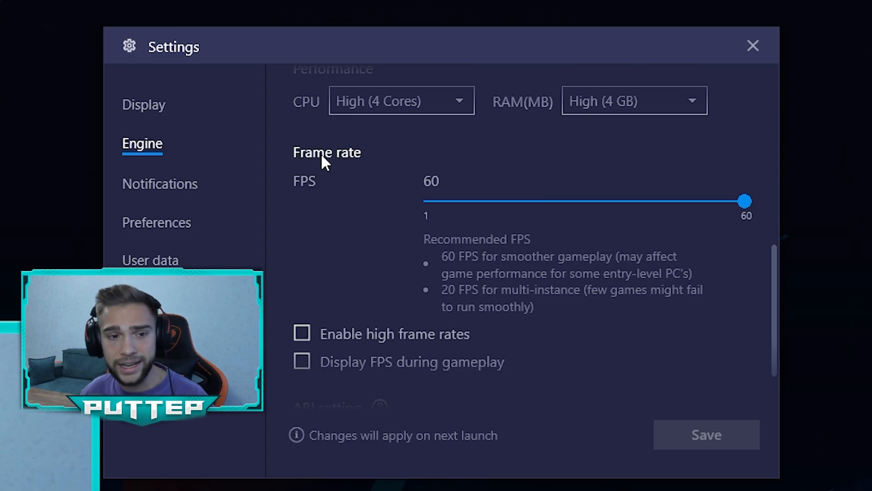
{"action": "mouse_move", "coordinate": [722, 230]}
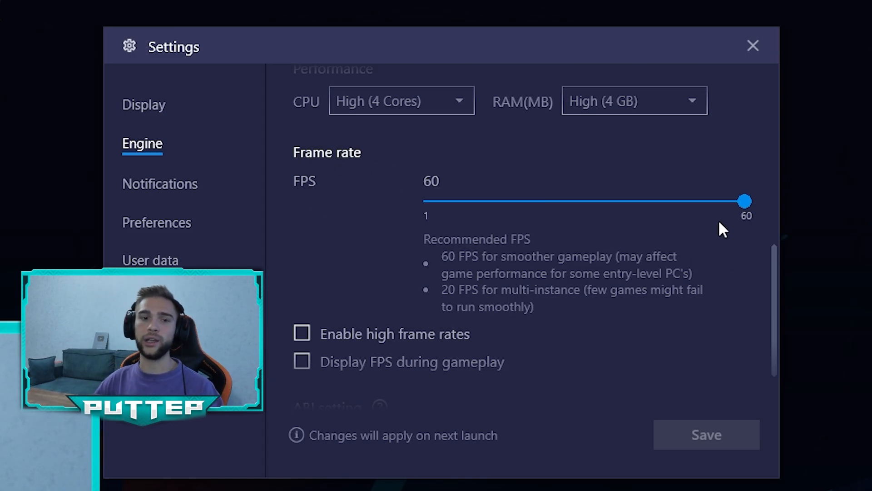
{"action": "mouse_move", "coordinate": [754, 230]}
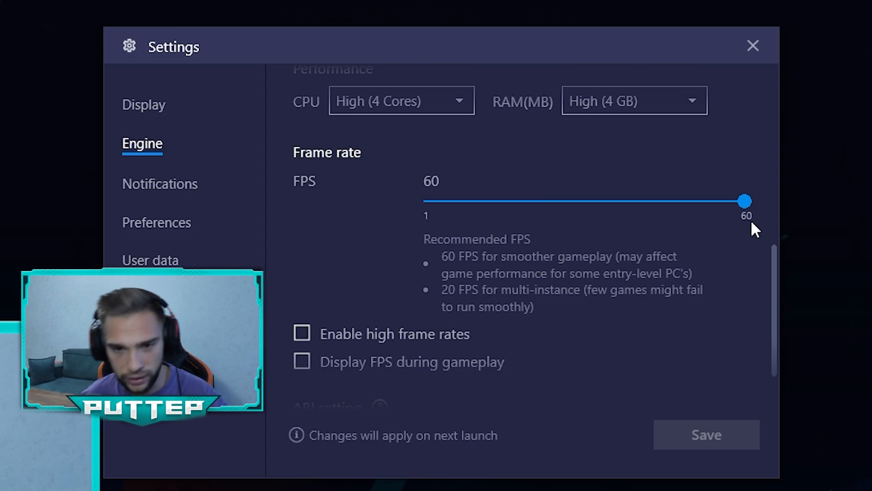
{"action": "scroll", "scroll_direction": "down", "scroll_amount": 3}
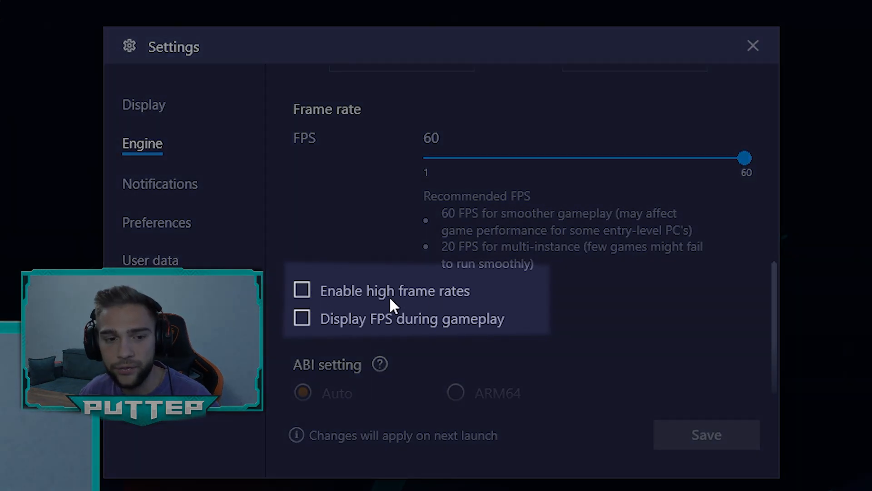
{"action": "left_click", "coordinate": [301, 290]}
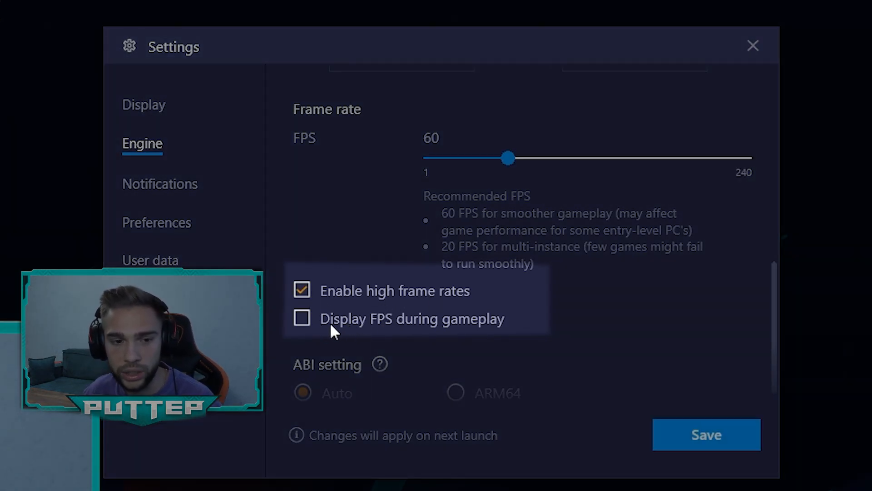
{"action": "left_click", "coordinate": [302, 318]}
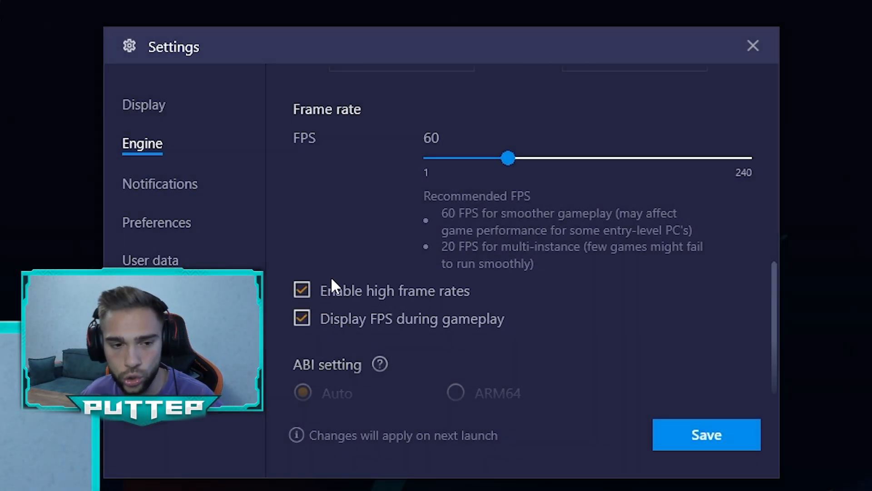
Save the Engine settings with the frame rate raised to 240 FPS.
{"action": "scroll", "scroll_direction": "up", "scroll_amount": 3}
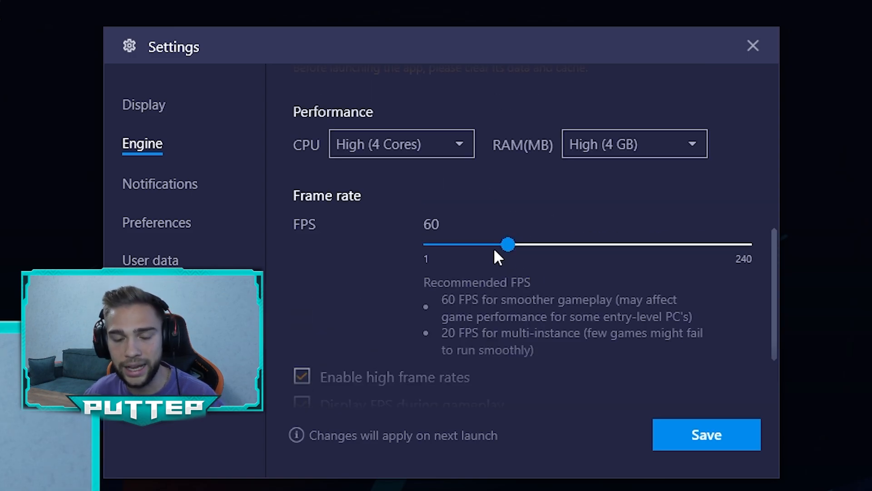
{"action": "mouse_move", "coordinate": [509, 246]}
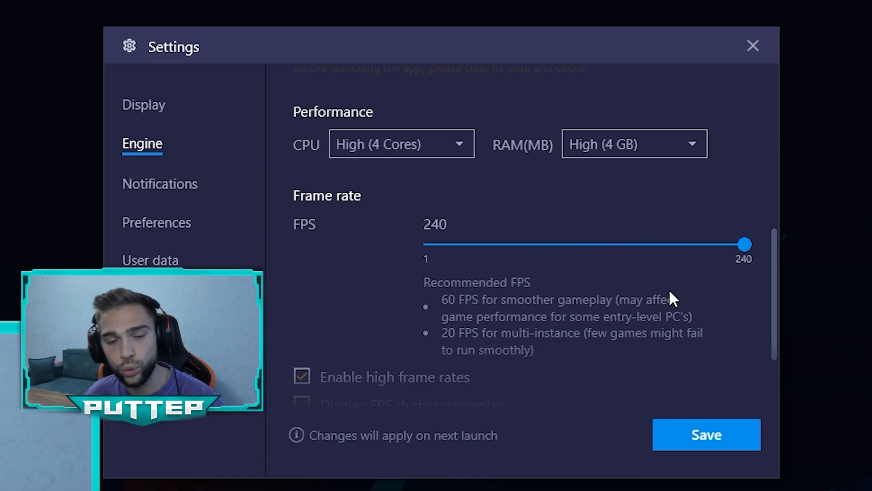
{"action": "scroll", "scroll_direction": "down", "scroll_amount": 3}
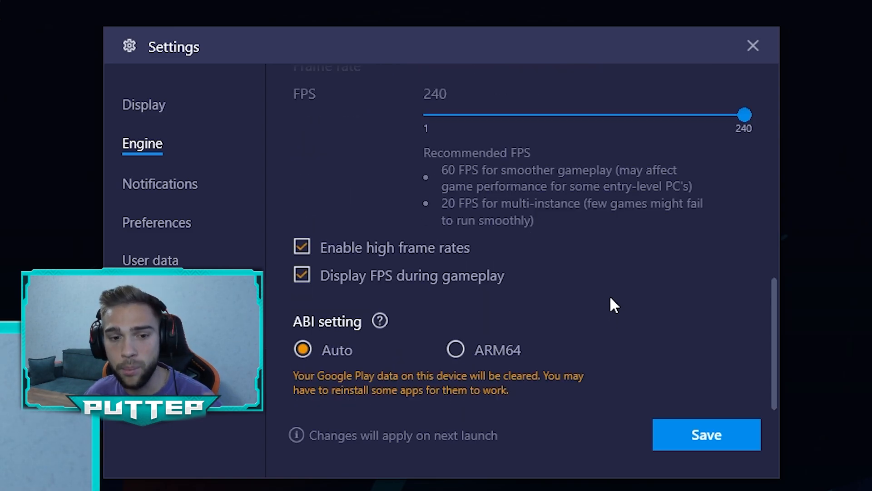
{"action": "mouse_move", "coordinate": [581, 257]}
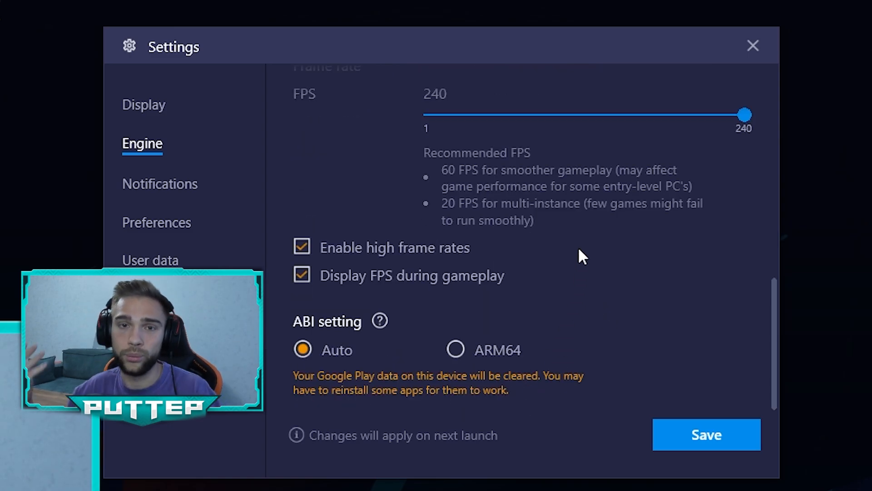
{"action": "left_click", "coordinate": [705, 434]}
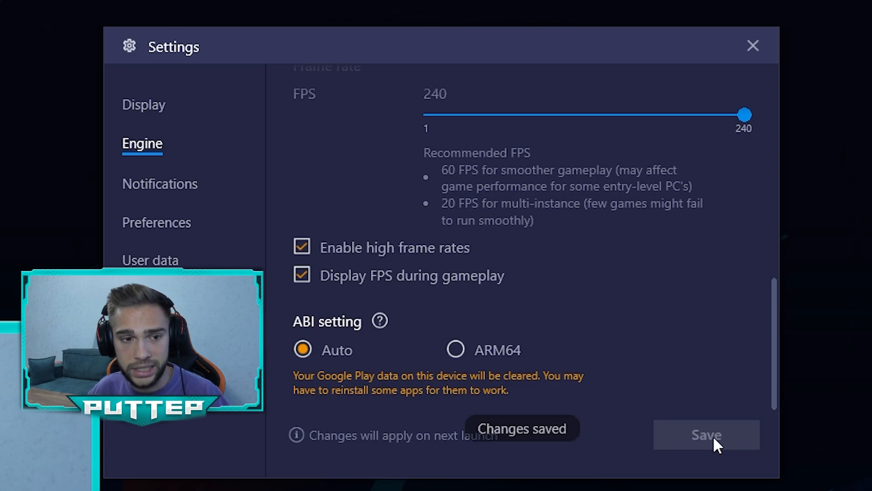
Review the Engine tab, then go through Notifications to the Preferences settings.
{"action": "scroll", "scroll_direction": "up", "scroll_amount": 3}
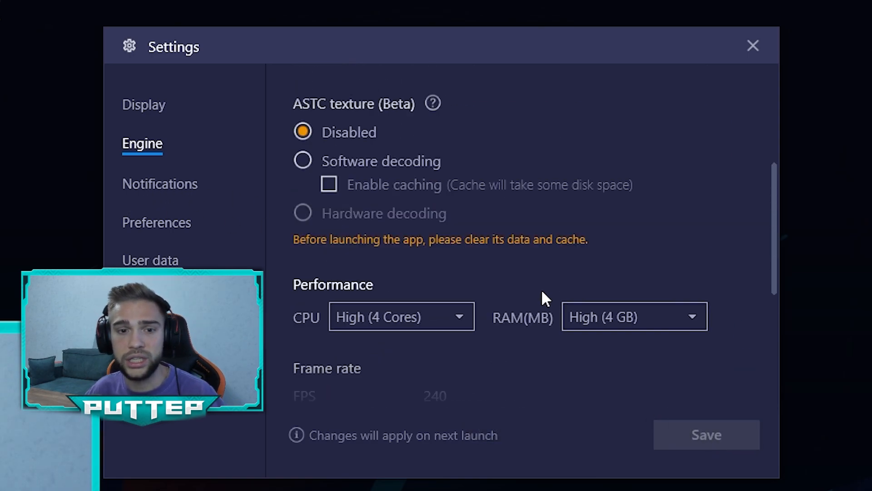
{"action": "scroll", "scroll_direction": "up", "scroll_amount": 3}
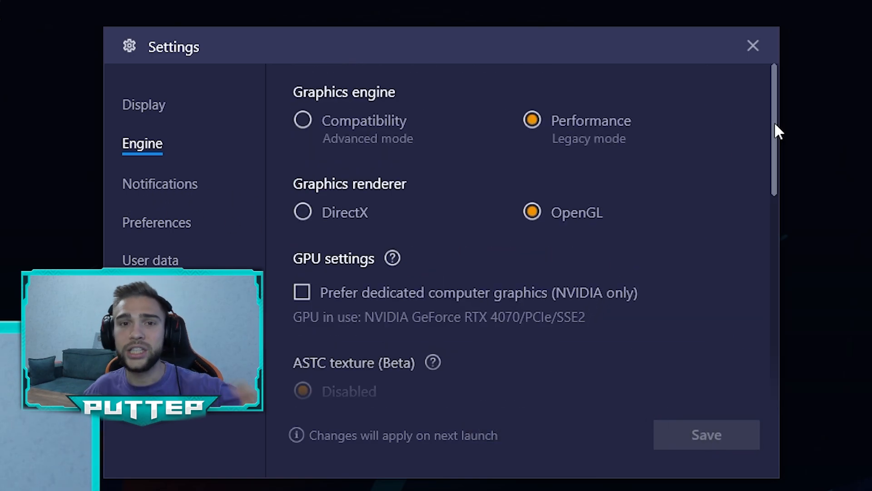
{"action": "scroll", "scroll_direction": "down", "scroll_amount": 3}
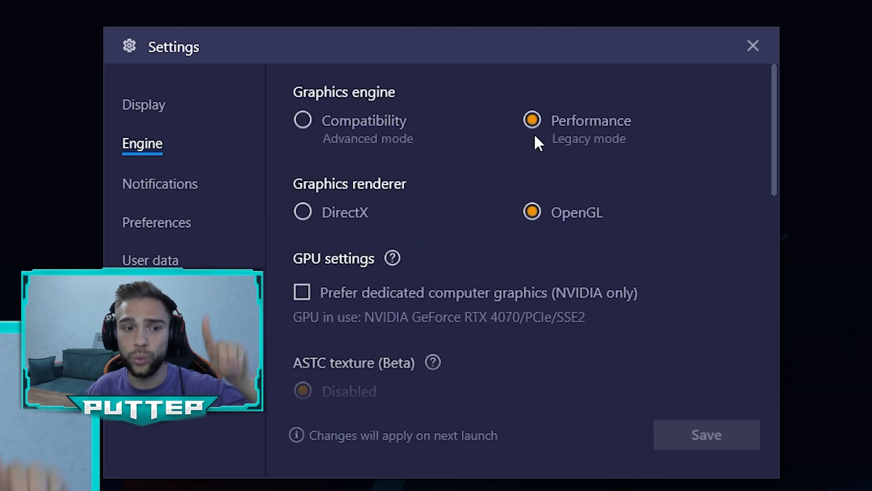
{"action": "mouse_move", "coordinate": [729, 123]}
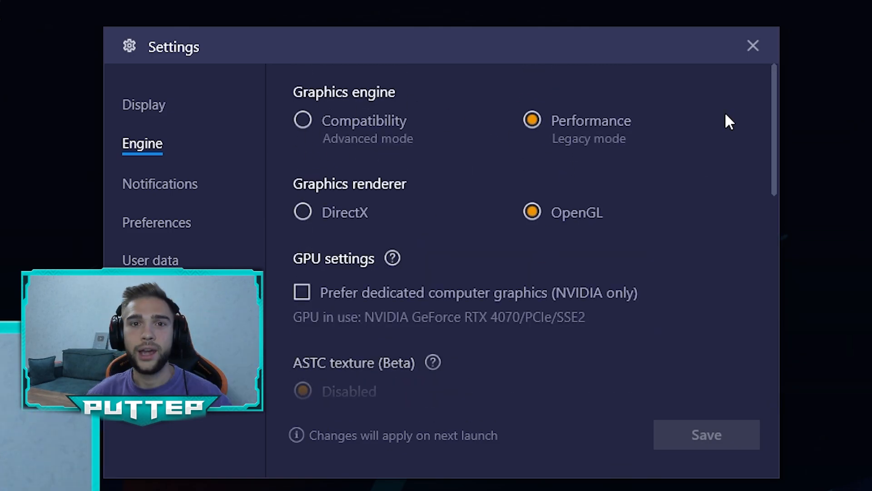
{"action": "mouse_move", "coordinate": [425, 150]}
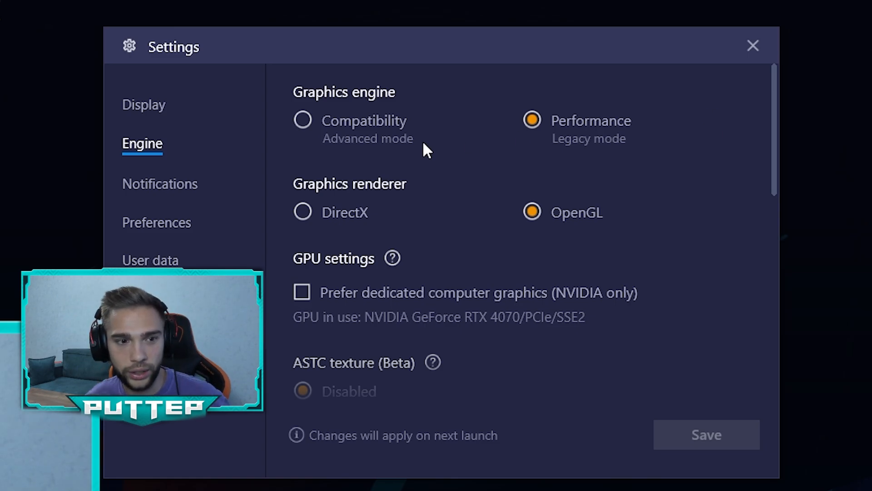
{"action": "left_click", "coordinate": [160, 181]}
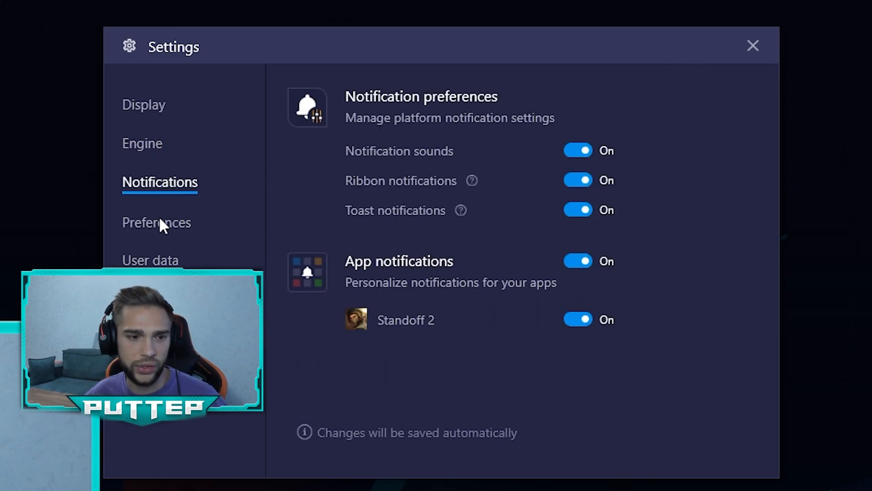
{"action": "left_click", "coordinate": [157, 222]}
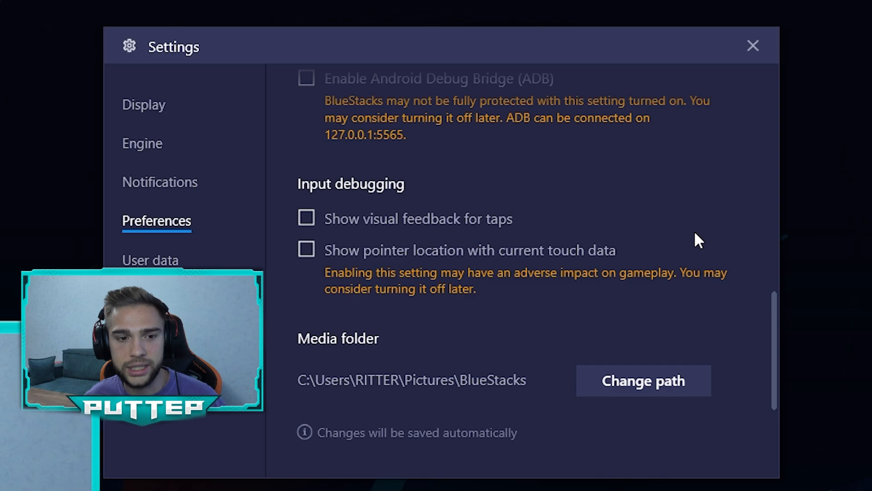
{"action": "scroll", "scroll_direction": "up", "scroll_amount": 3}
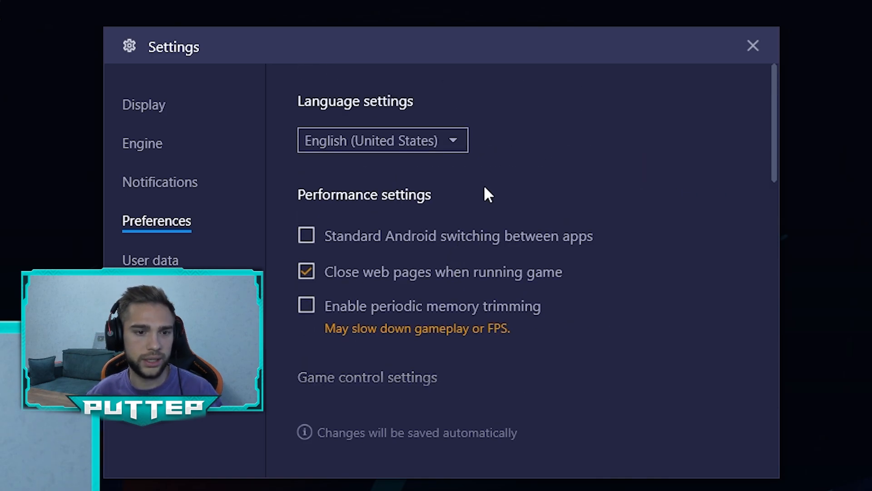
Open the Advanced device profile settings showing the predefined Asus ROG 2 profile.
{"action": "left_click", "coordinate": [150, 259]}
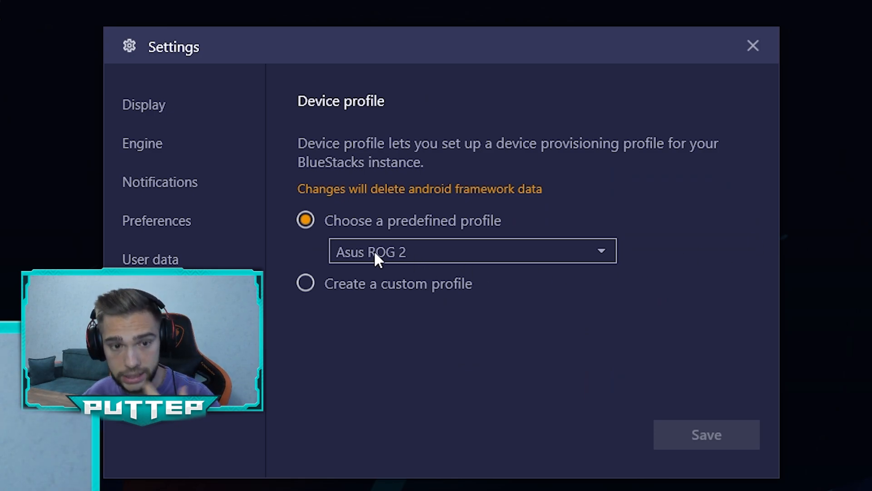
{"action": "mouse_move", "coordinate": [339, 266]}
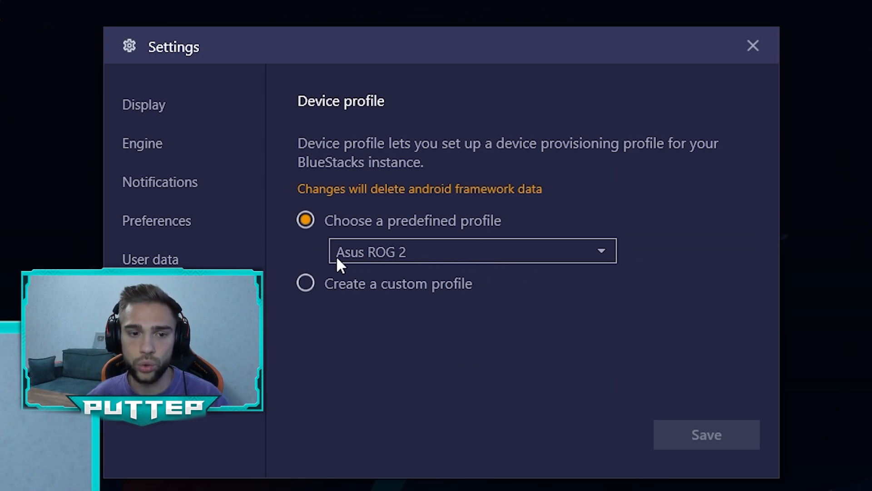
{"action": "mouse_move", "coordinate": [506, 259]}
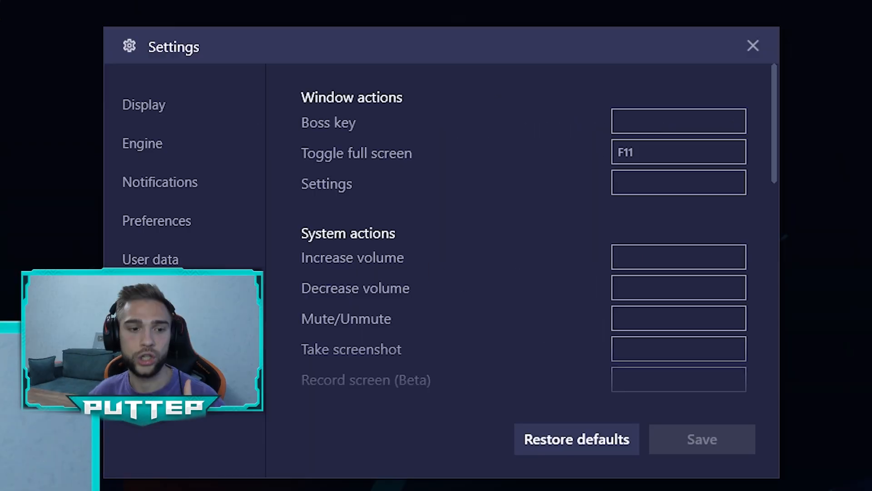
Clear the Boss key shortcut and check the mute and screenshot assignments.
{"action": "left_click", "coordinate": [678, 121]}
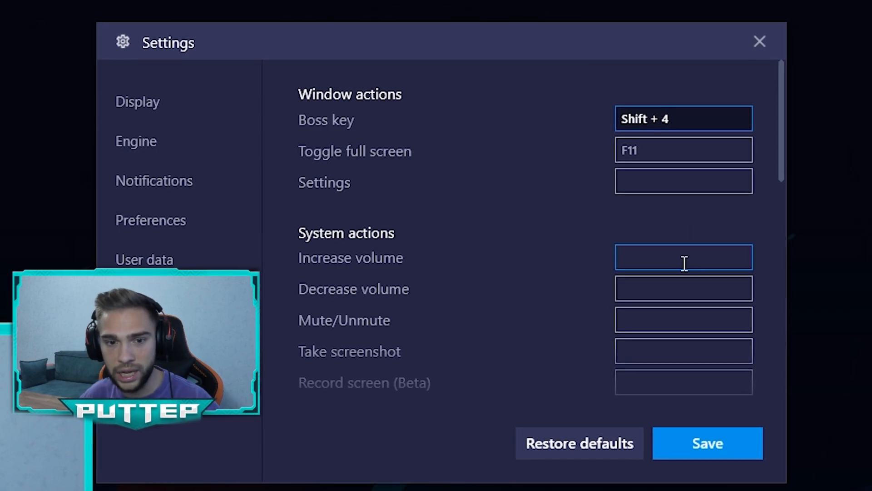
{"action": "left_click", "coordinate": [683, 118]}
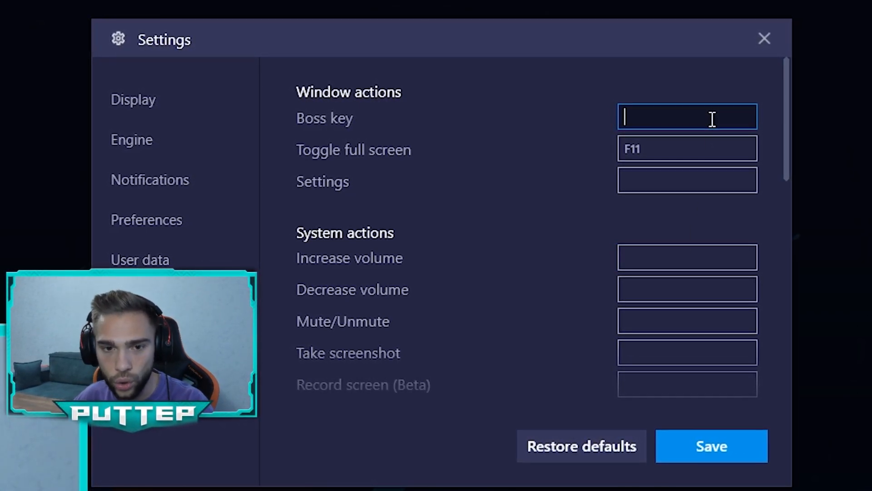
{"action": "left_click", "coordinate": [691, 321]}
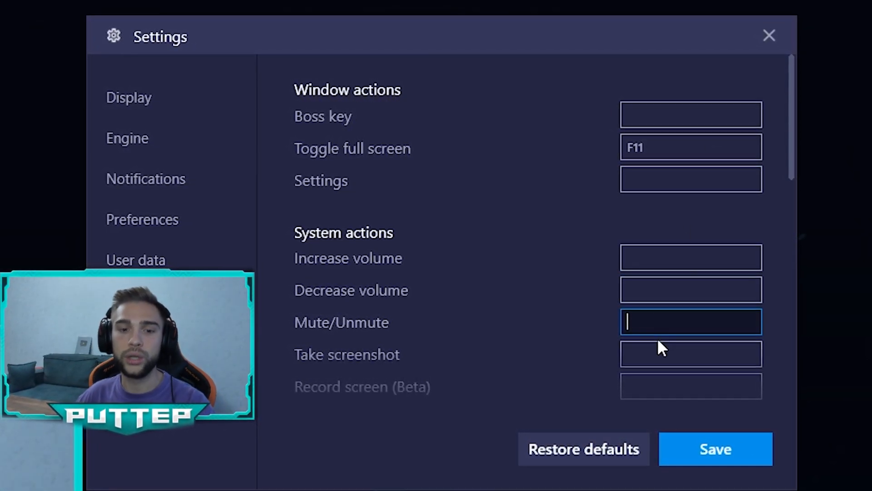
{"action": "left_click", "coordinate": [694, 355]}
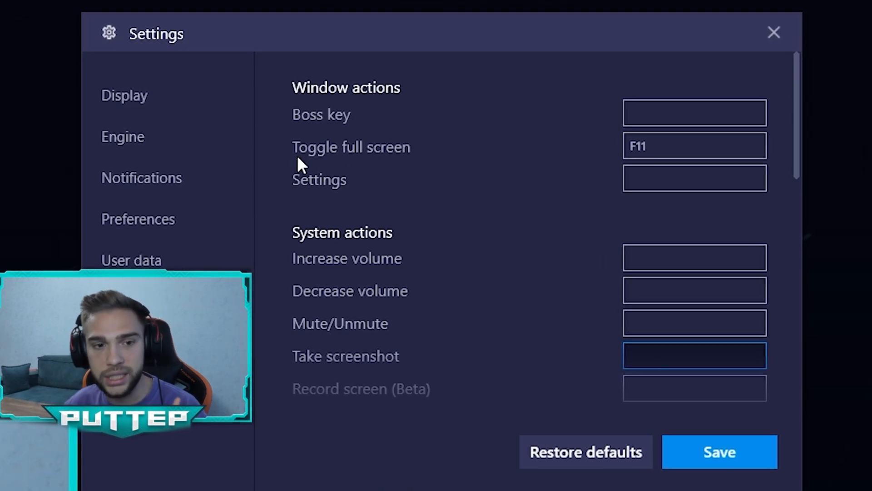
Assign Ctrl + Shift + F11 as the Toggle full screen shortcut.
{"action": "left_click", "coordinate": [697, 145]}
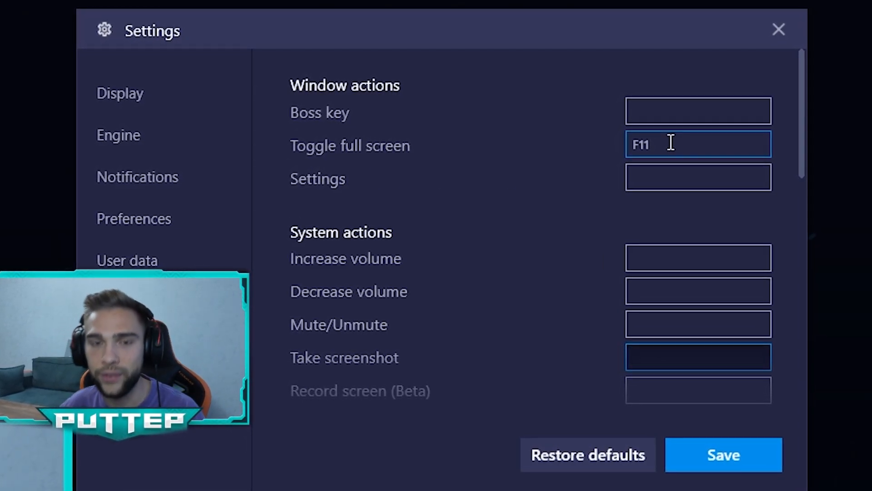
{"action": "left_click", "coordinate": [697, 357]}
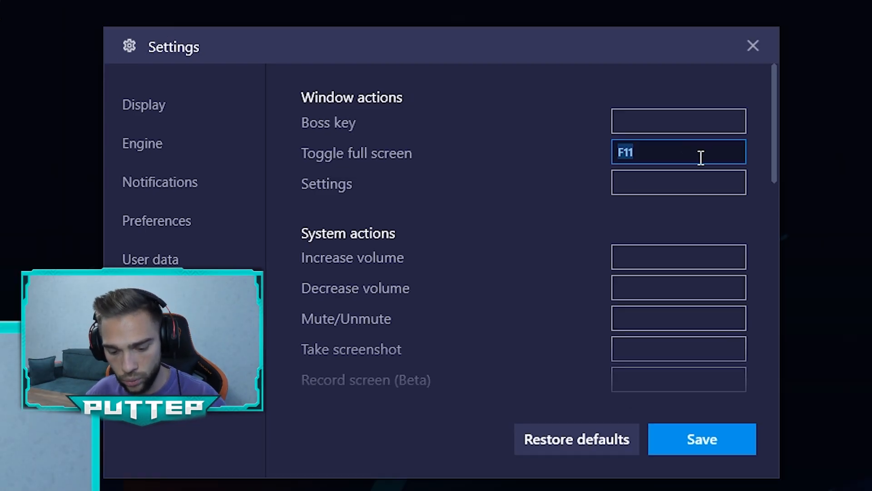
{"action": "key", "text": "Ctrl+Shift+1"}
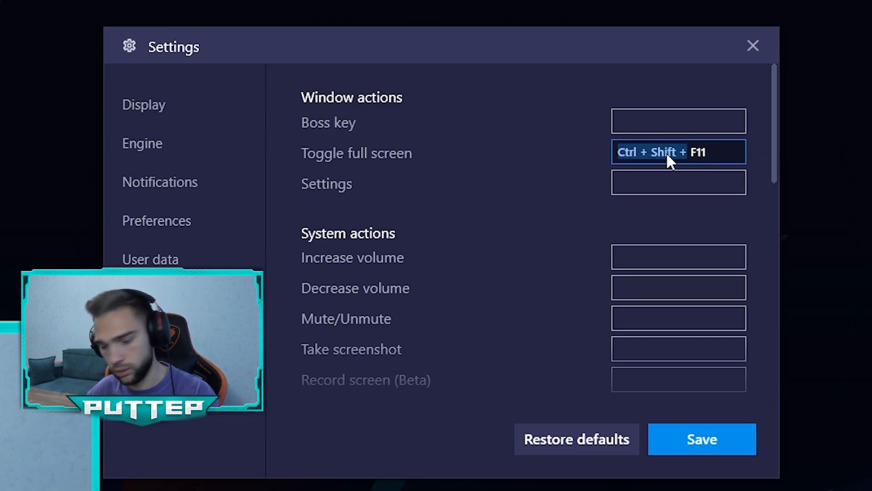
{"action": "mouse_move", "coordinate": [678, 348]}
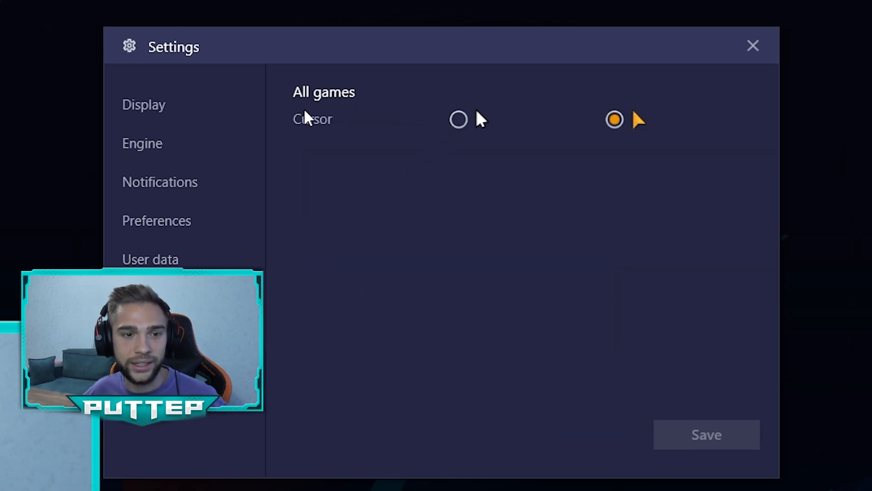
Close Settings and launch Standoff 2 into its controls editor on the stand/crouch control.
{"action": "left_click", "coordinate": [753, 46]}
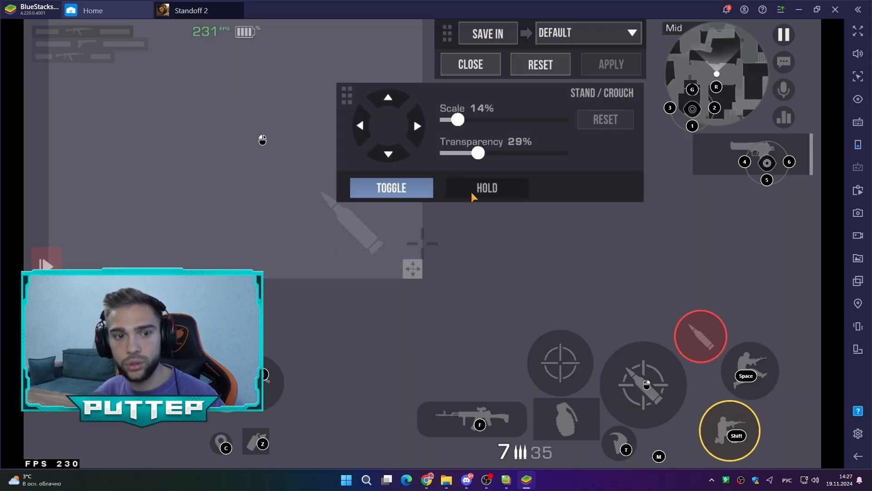
Set stand/crouch to HOLD, apply, and save the layout into Slot 2.
{"action": "left_click", "coordinate": [486, 187]}
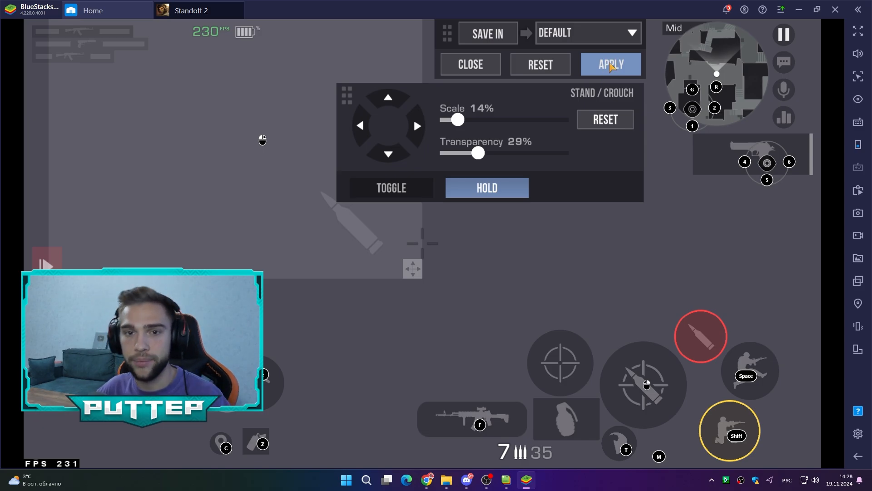
{"action": "left_click", "coordinate": [611, 63]}
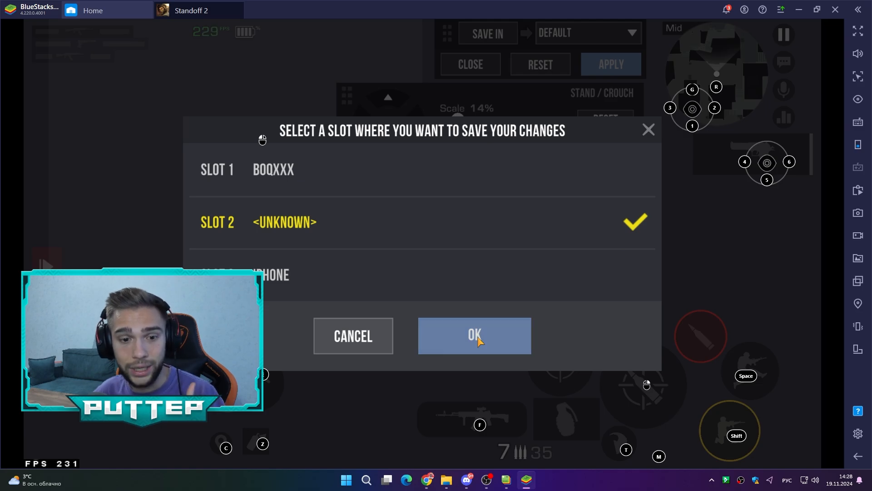
{"action": "left_click", "coordinate": [475, 335]}
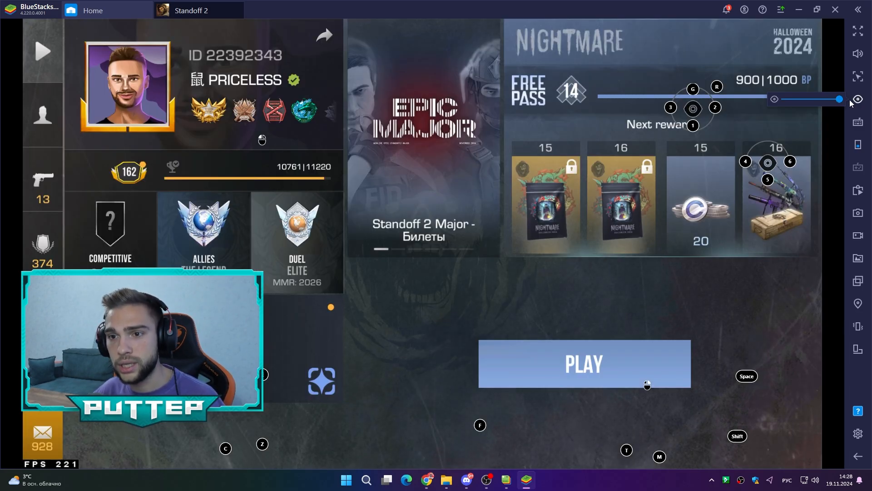
{"action": "mouse_move", "coordinate": [753, 267]}
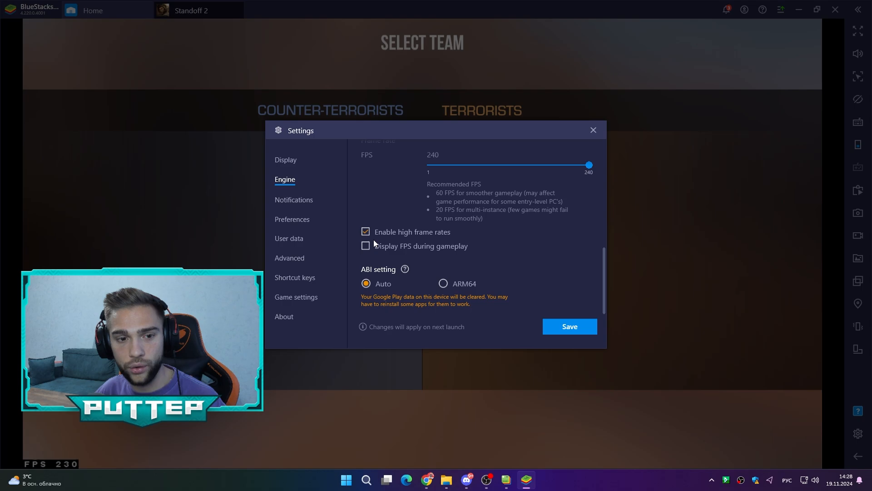
Save the 240 FPS engine settings and close Settings to rejoin the Standoff 2 match.
{"action": "left_click", "coordinate": [568, 326]}
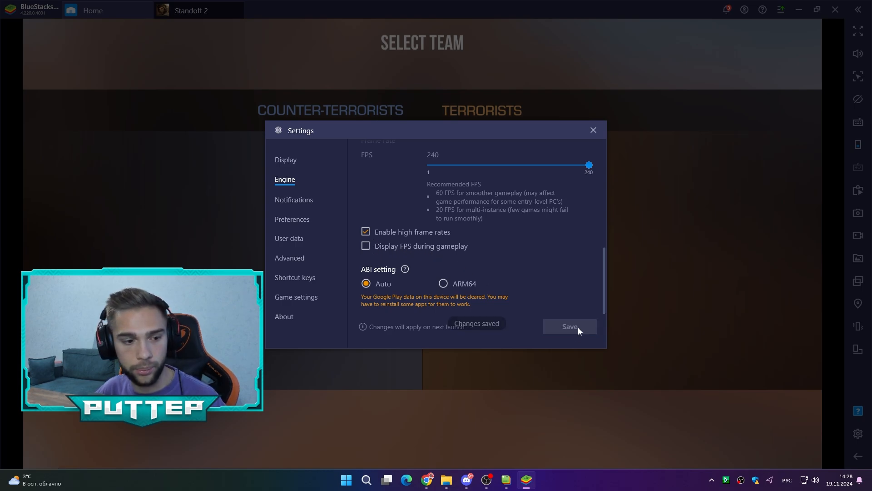
{"action": "left_click", "coordinate": [593, 129]}
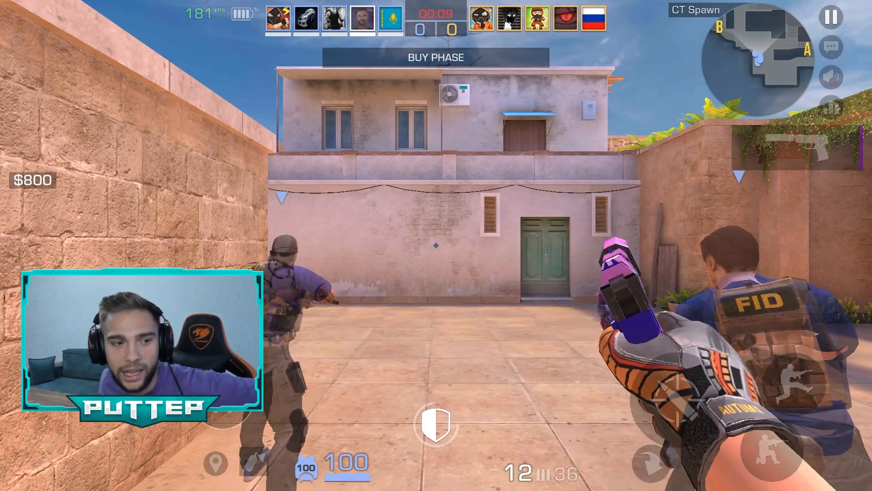